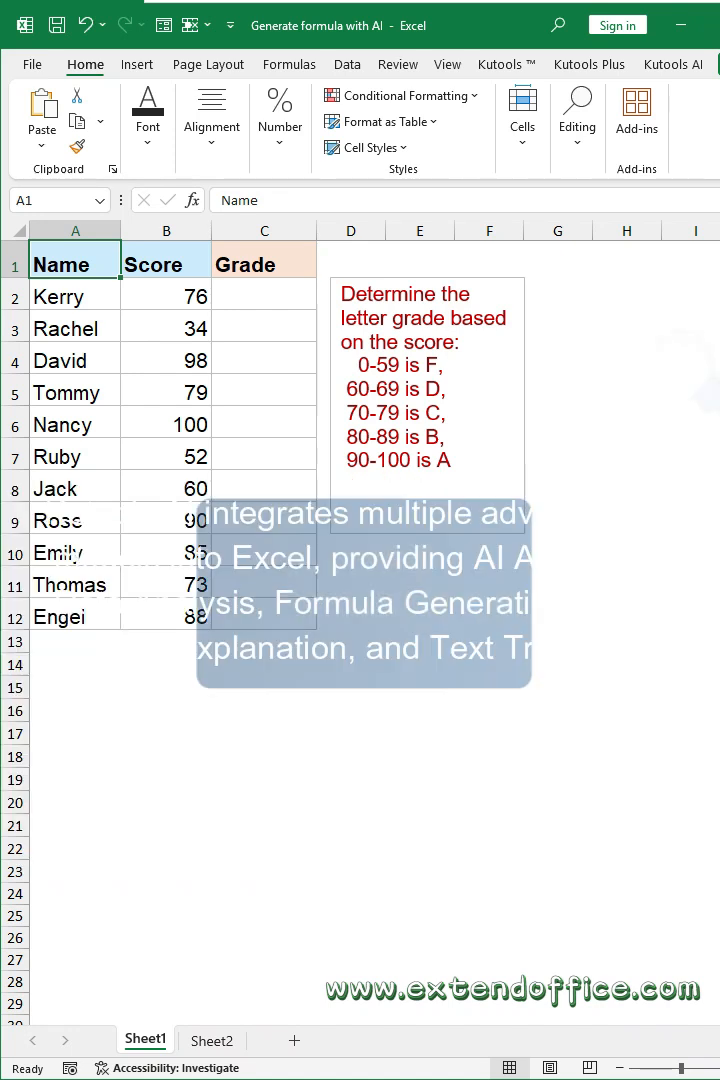
- Show the Kutools AI ribbon tools over the student scores and grading rules sheet
left_click(672, 64)
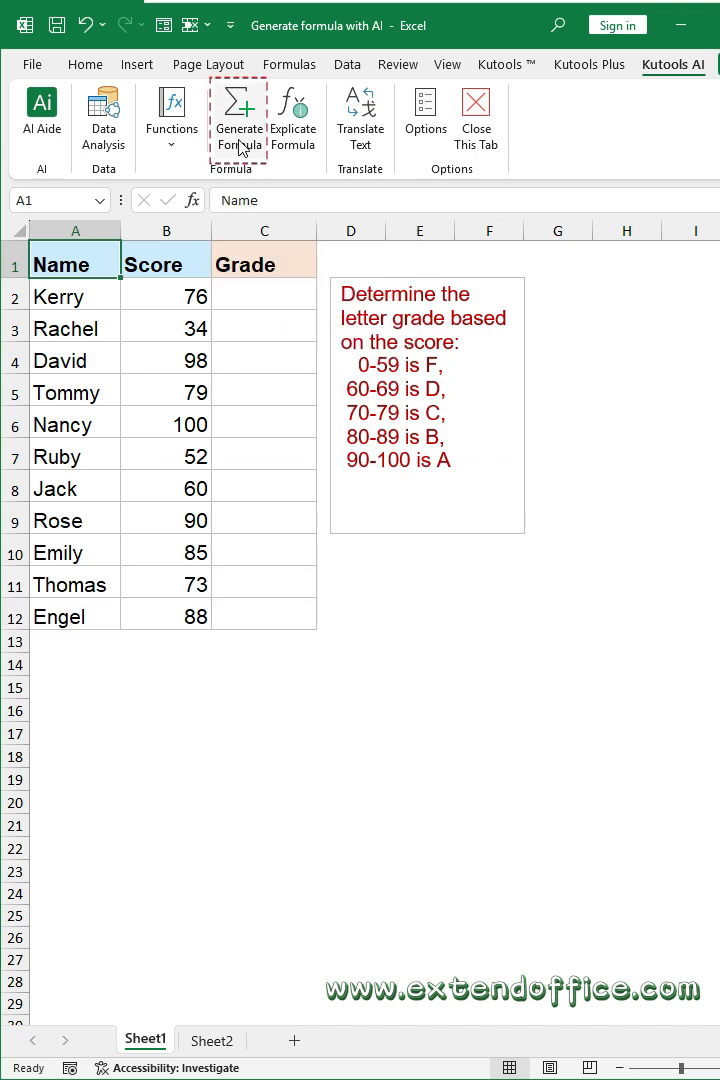
- Request 'Determine the letter grade based on the score:' for B2, targeting cell C2
left_click(238, 118)
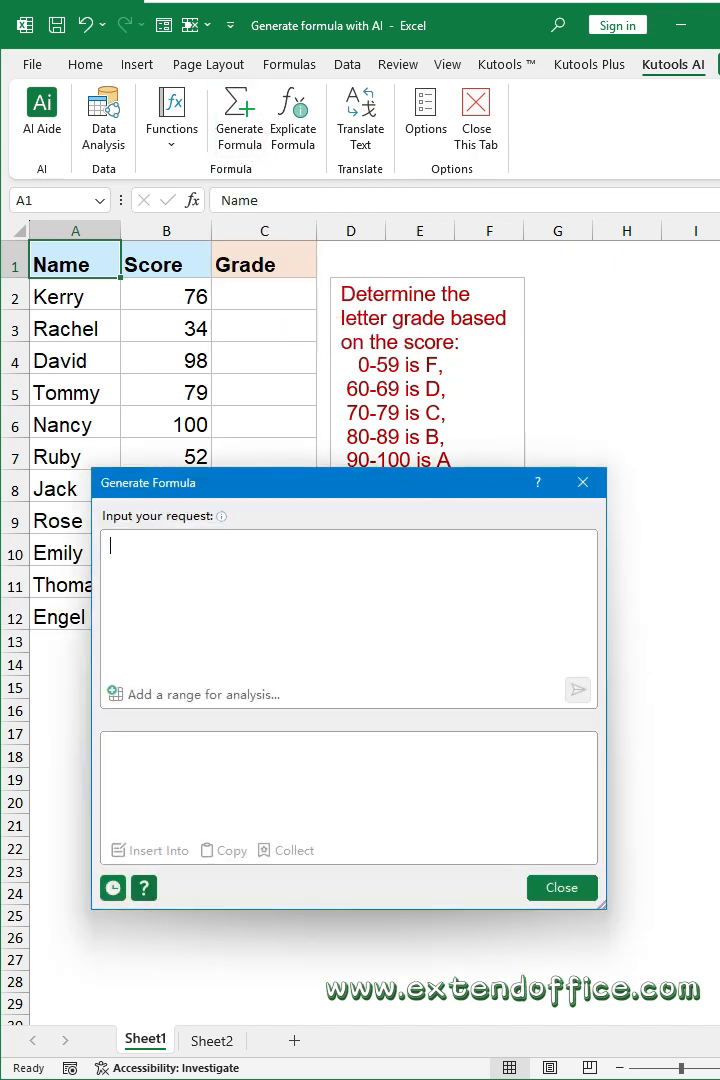
type("Determine the letter grade based on the score:")
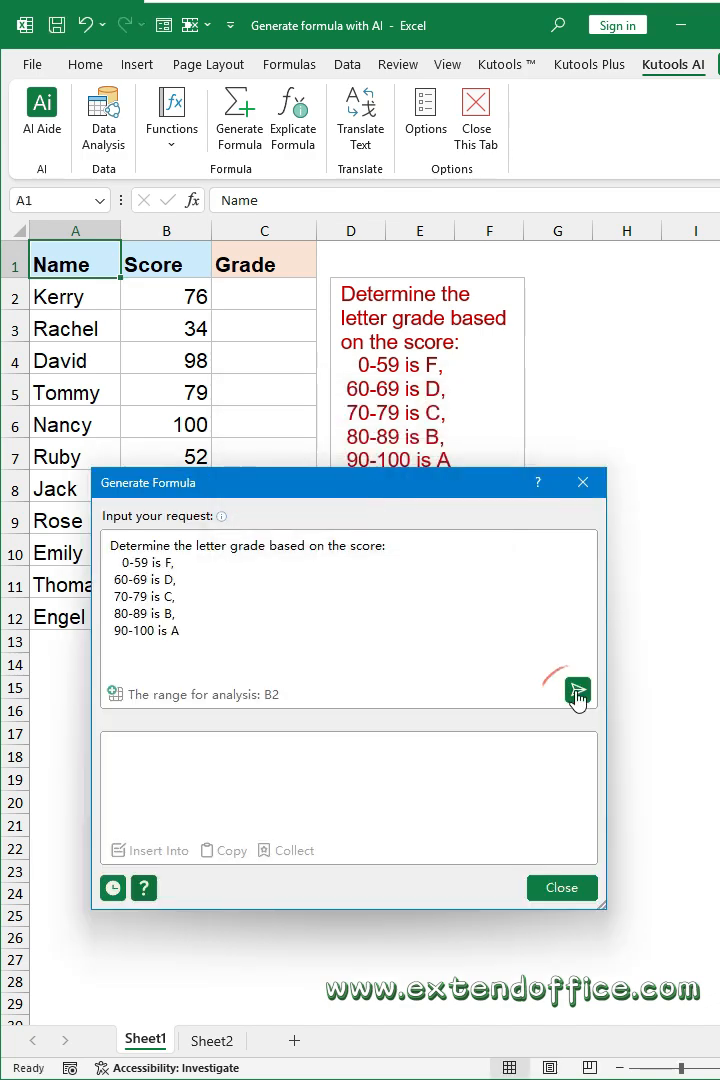
left_click(576, 688)
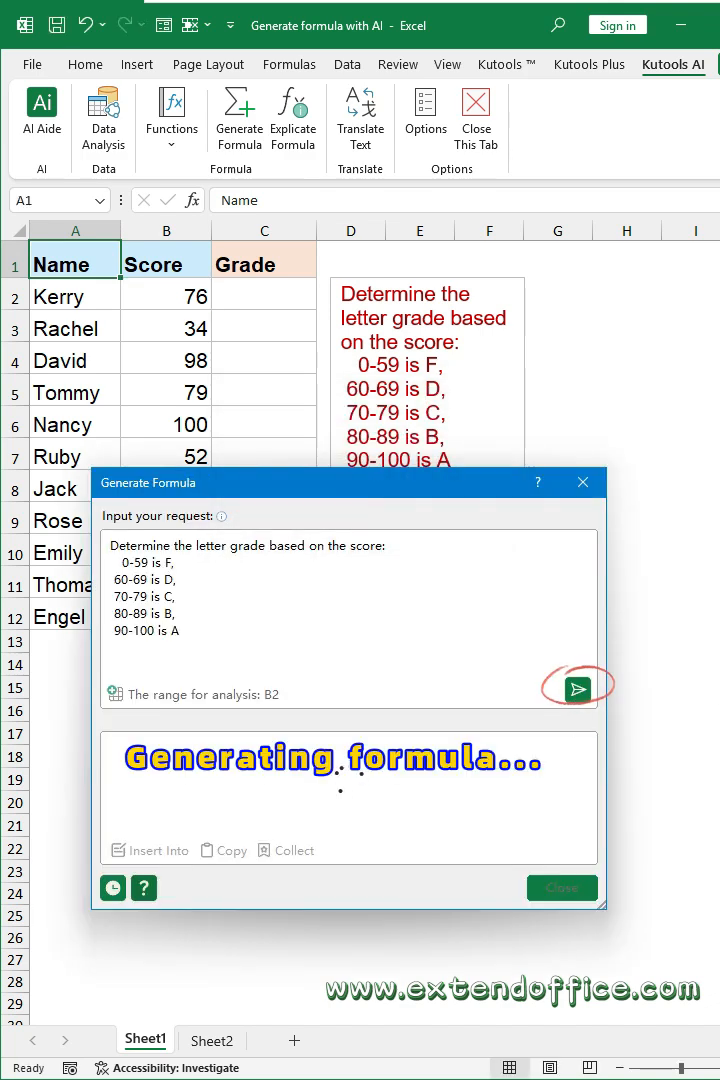
left_click(576, 688)
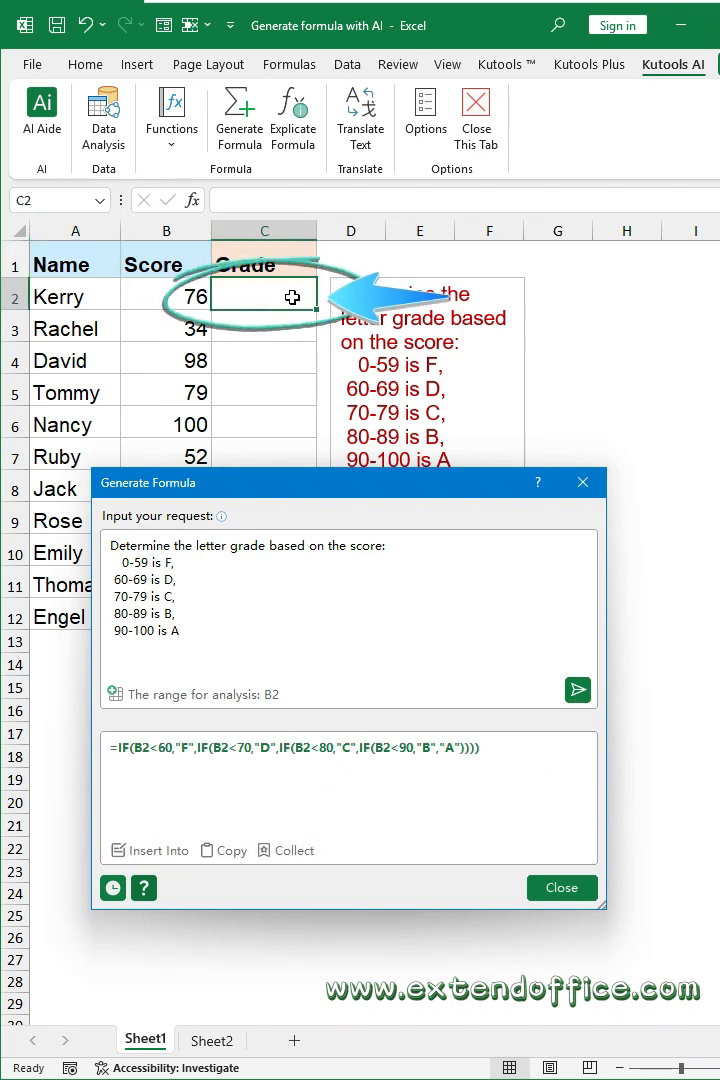
- Insert the nested IF grade formula into C2 and fill it down through C12
left_click(156, 850)
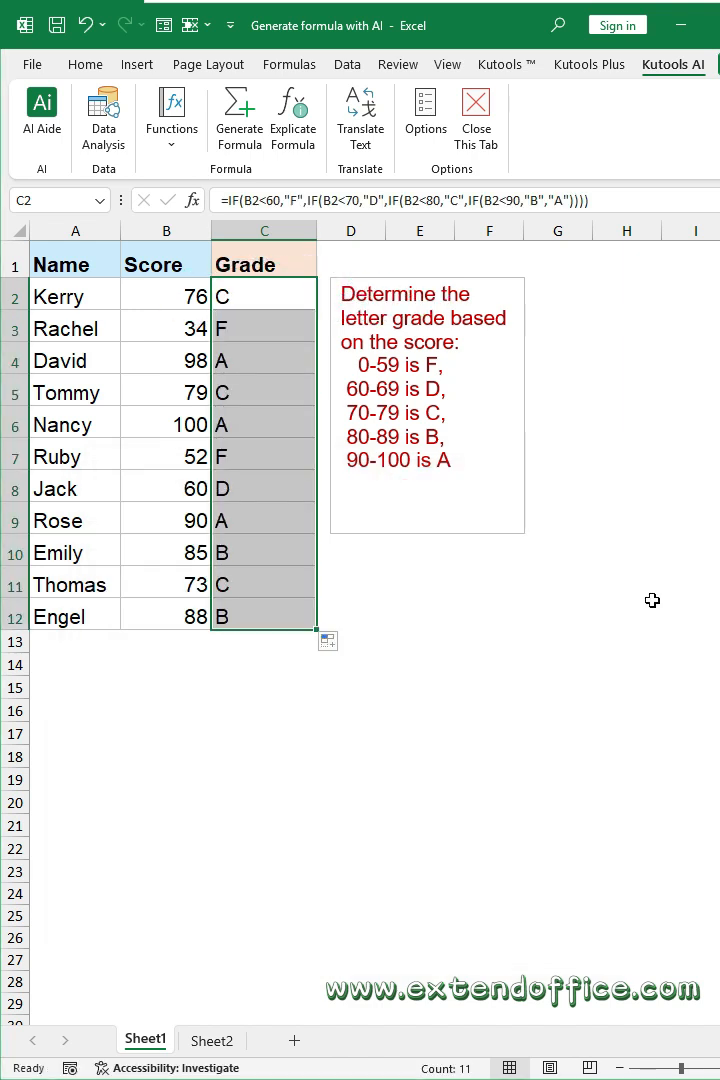
left_click(212, 1040)
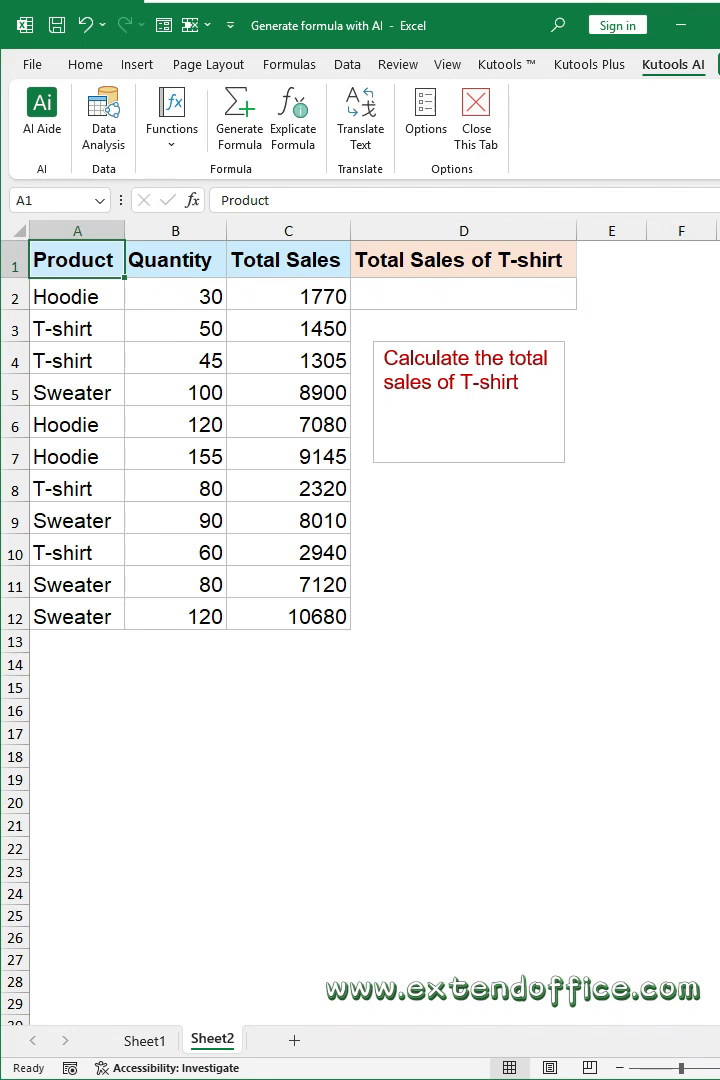
mouse_move(238, 120)
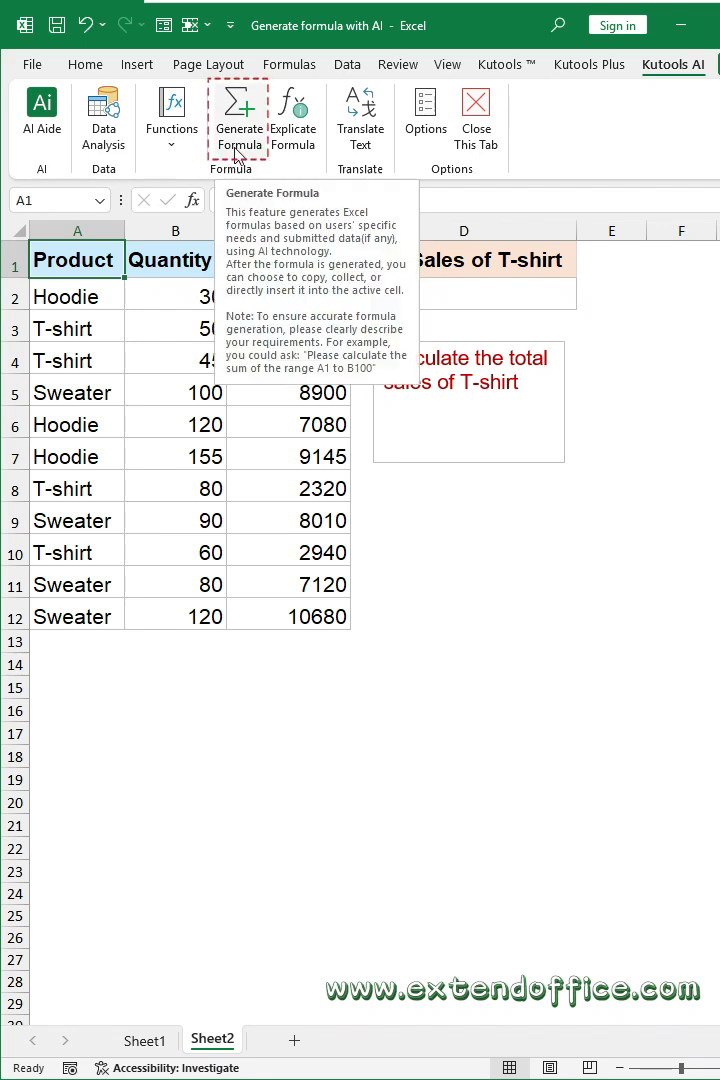
- Start a Generate Formula request 'Calculate the total sales of T-shirt' on Sheet2
left_click(238, 118)
type("Calculate the total sales of T-shirt")
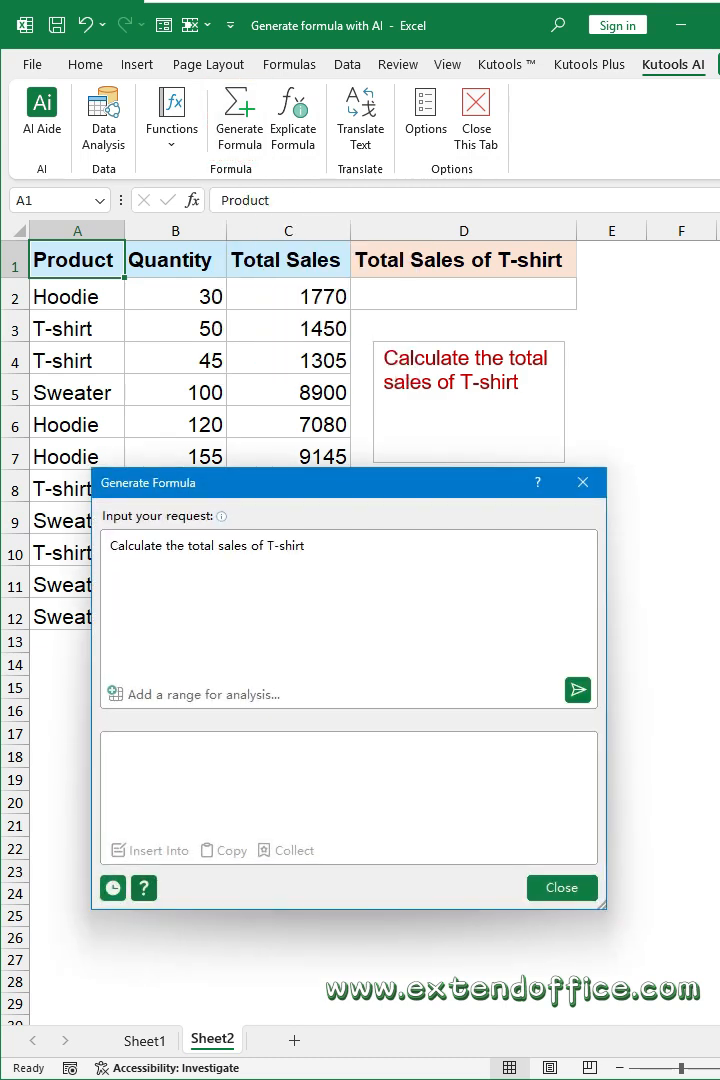
- Set A1:C12 as the analysis range, send the T-shirt total request and target D2
left_click(130, 694)
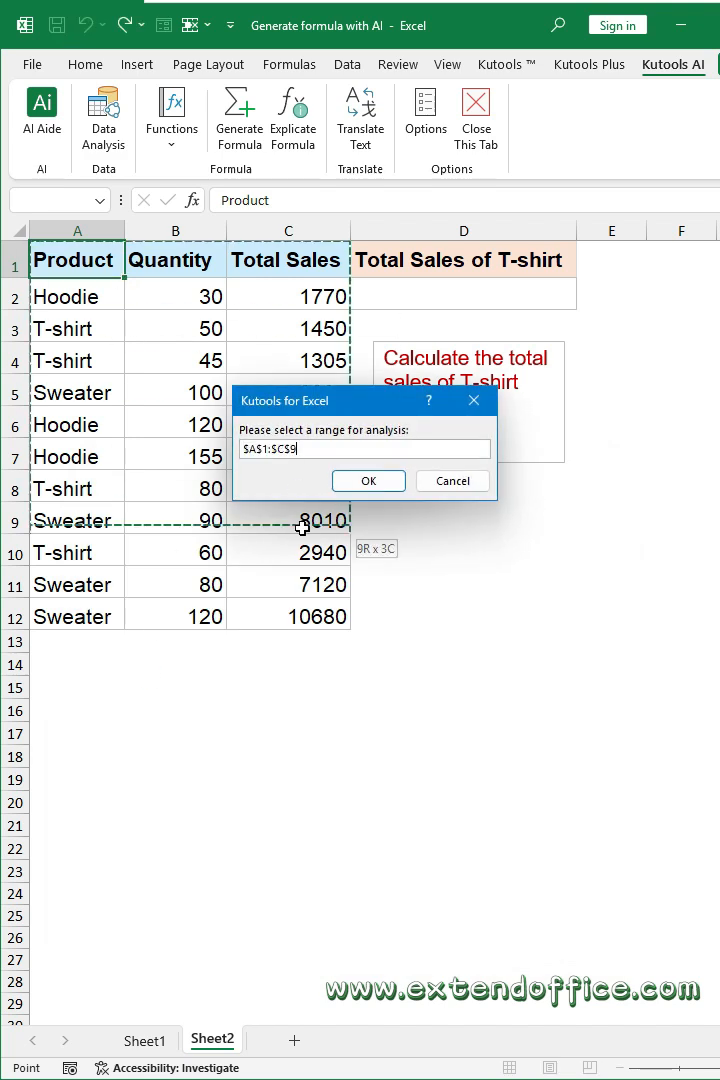
left_click(368, 480)
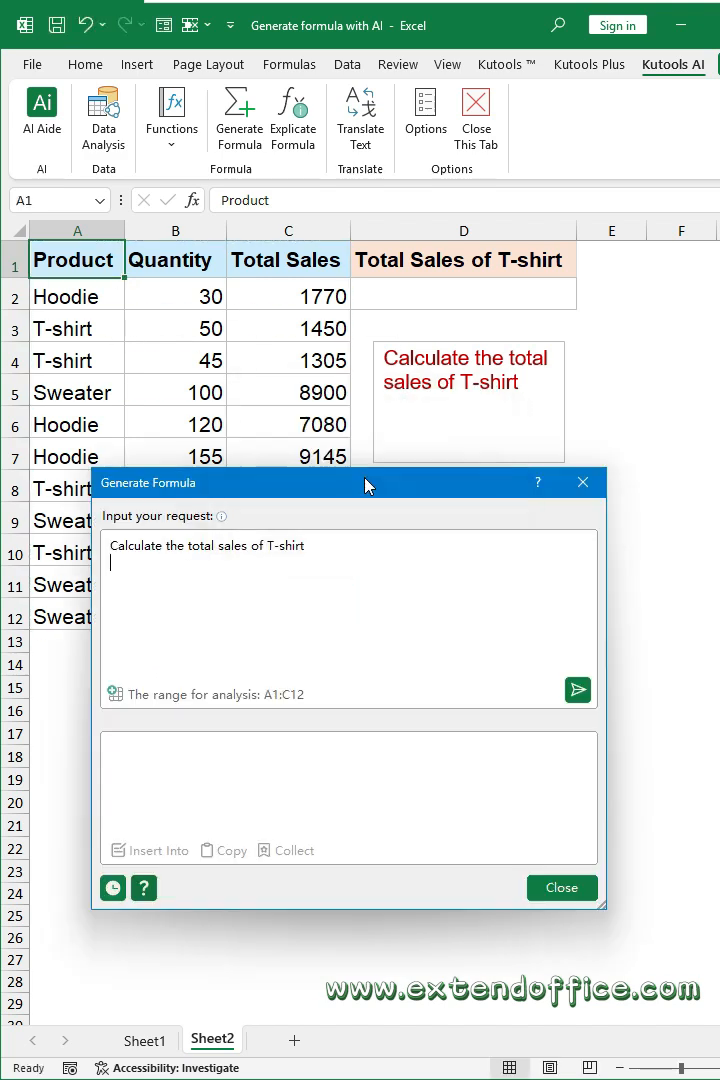
left_click(576, 688)
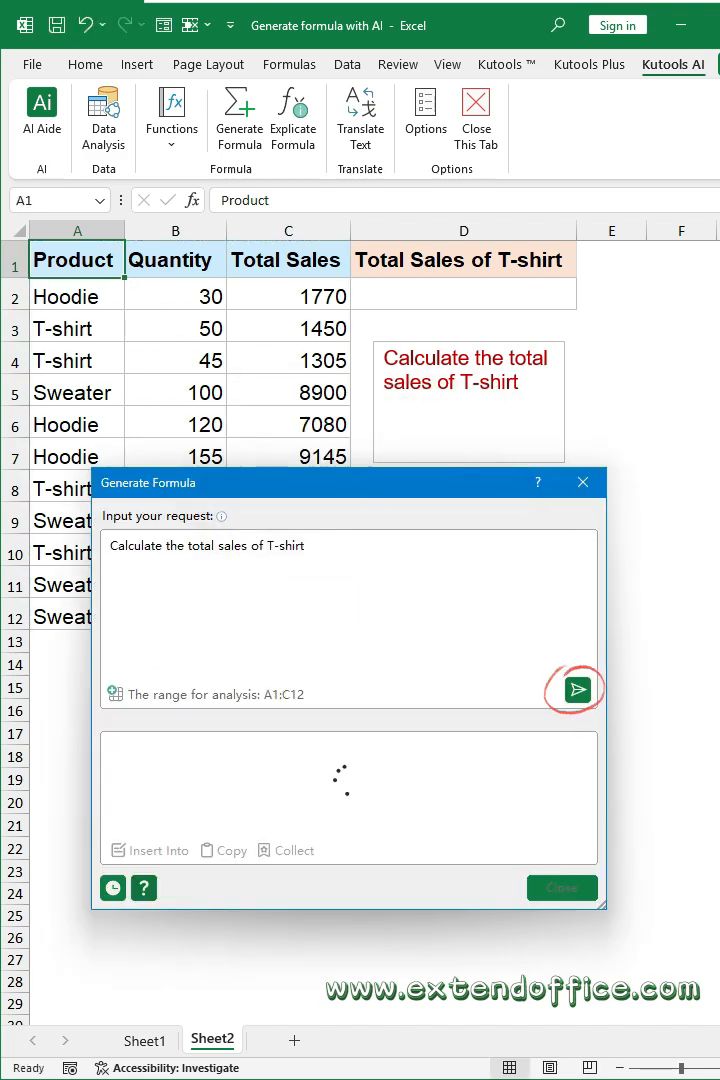
left_click(576, 690)
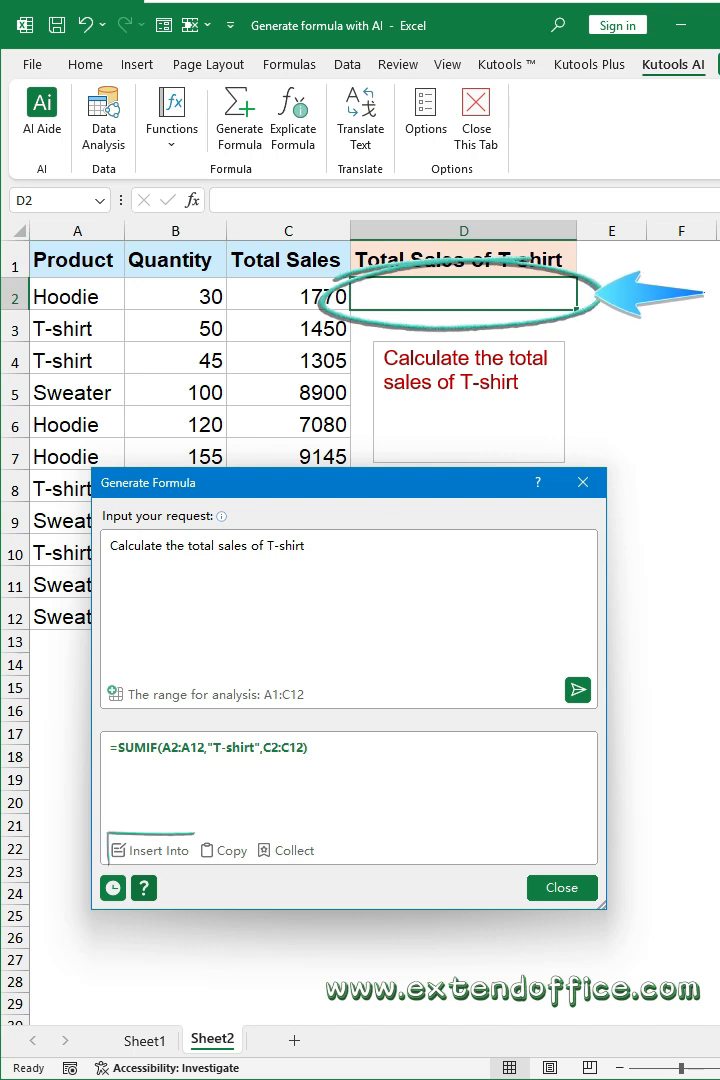
- Insert the SUMIF formula into D2 showing 8015 and close the generator
left_click(156, 850)
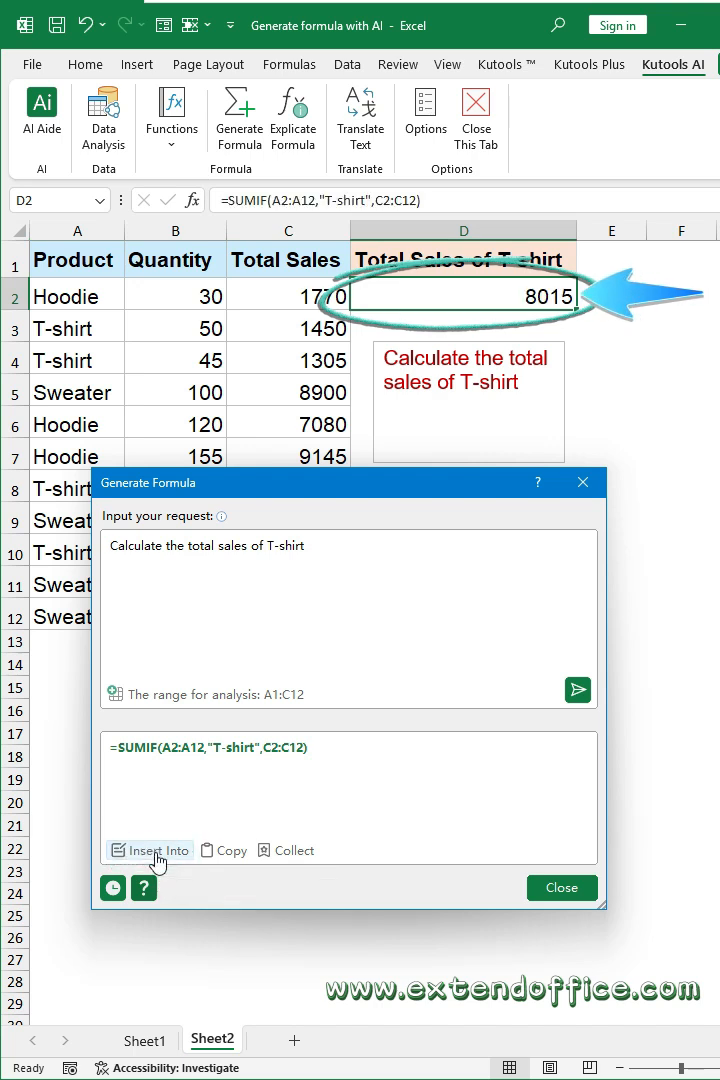
left_click(156, 850)
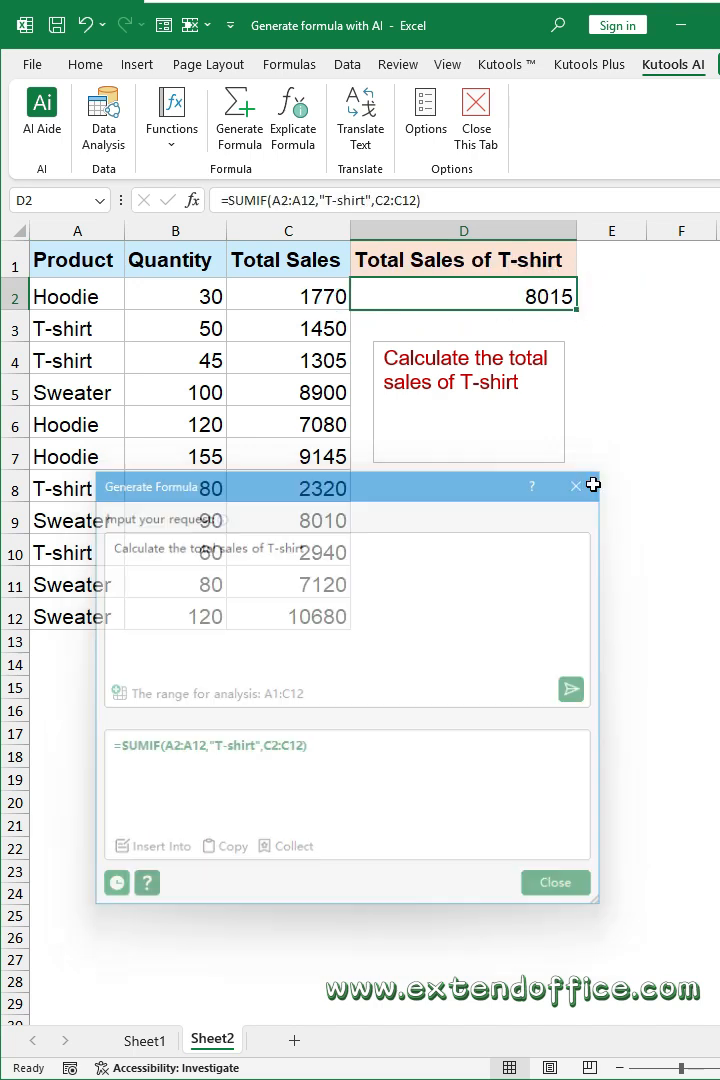
left_click(554, 882)
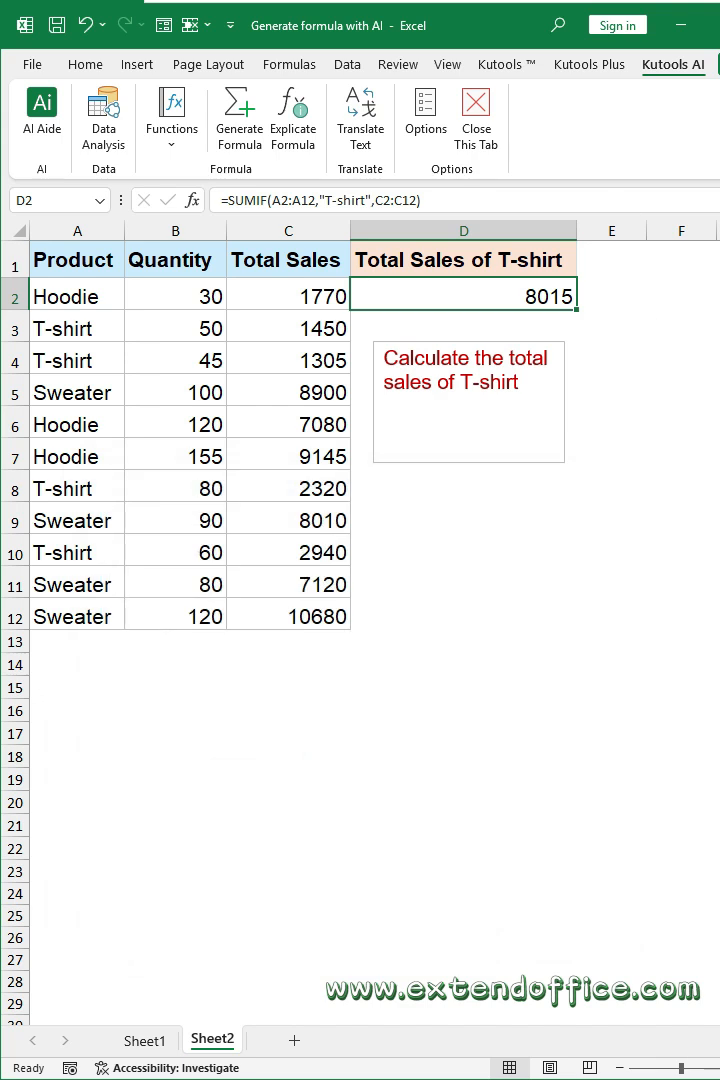